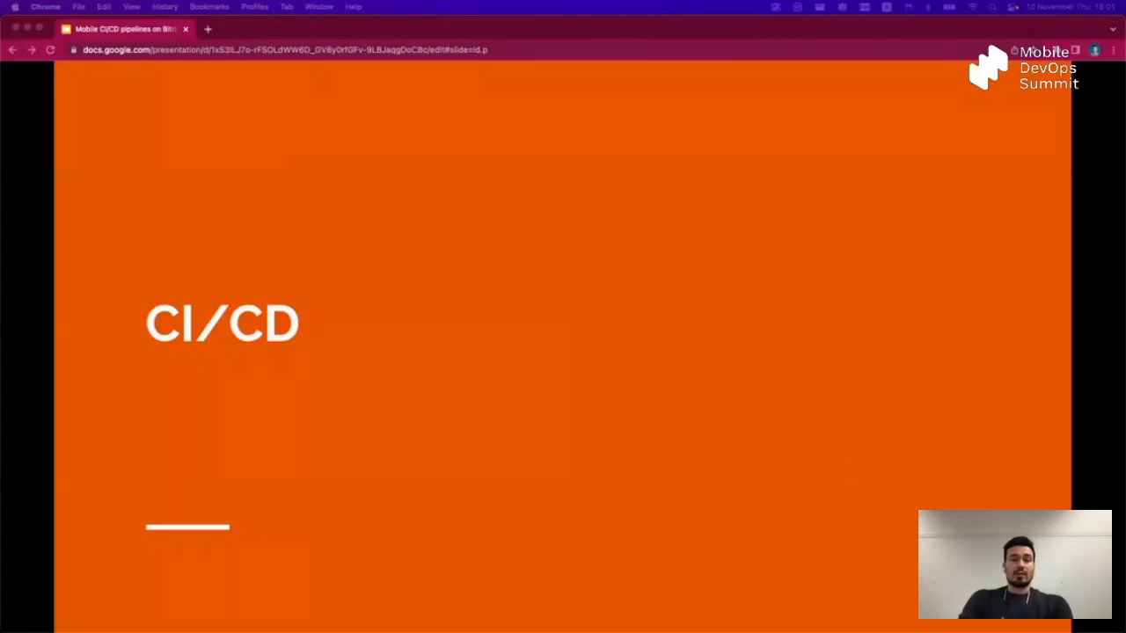
# Step: Advance from the CI/CD section title to the Creating a workflow demo slide
pyautogui.press('Right')
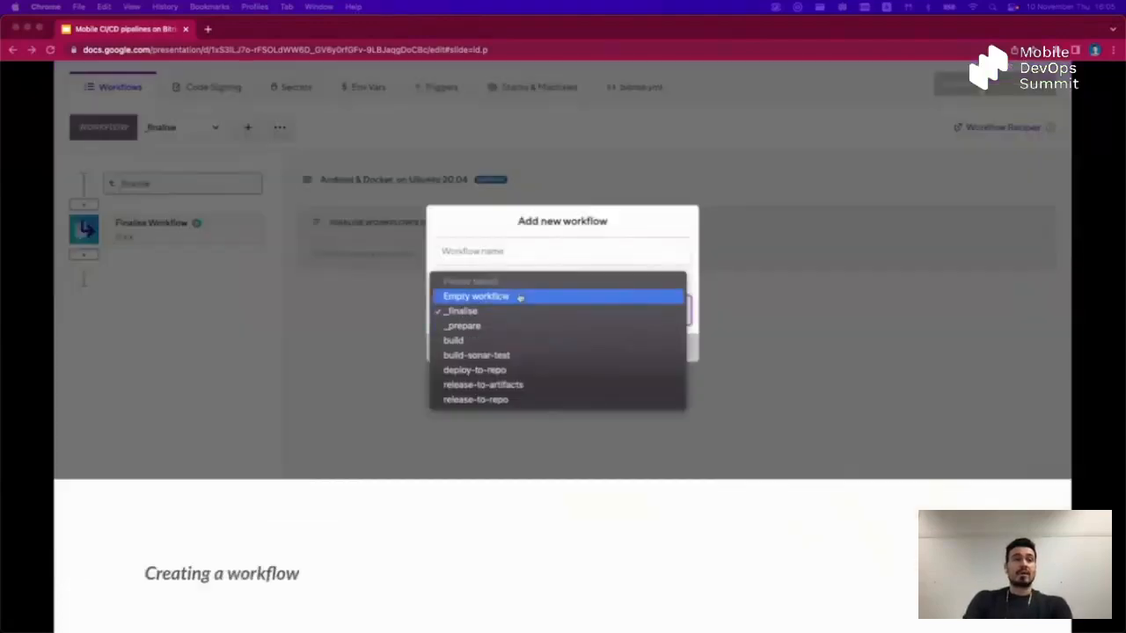
pyautogui.write('build-app')
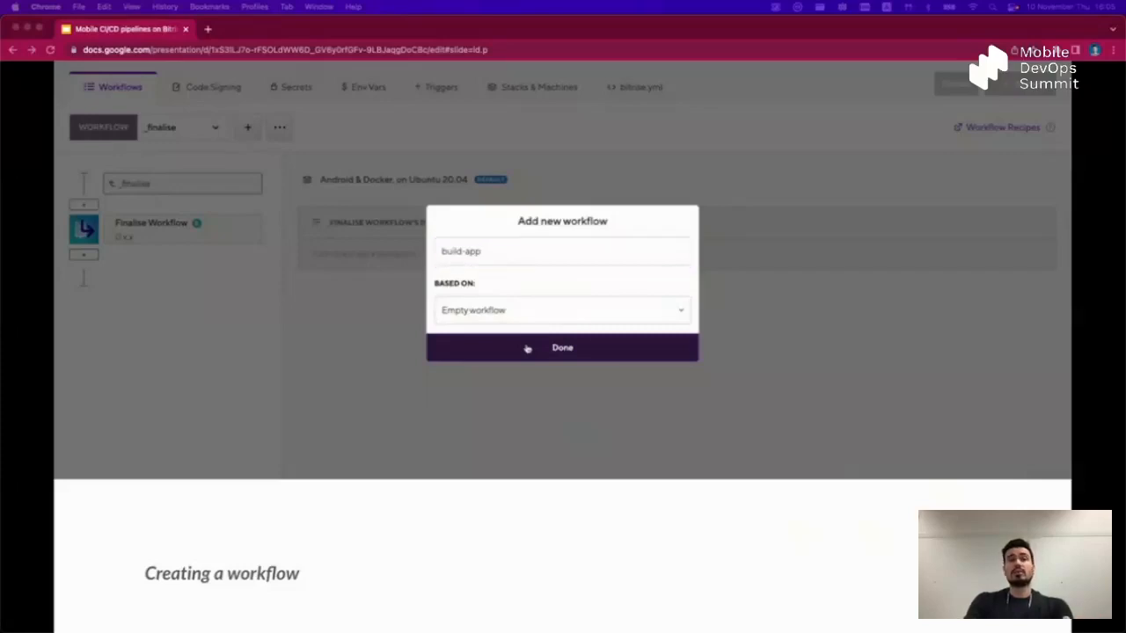
pyautogui.click(562, 346)
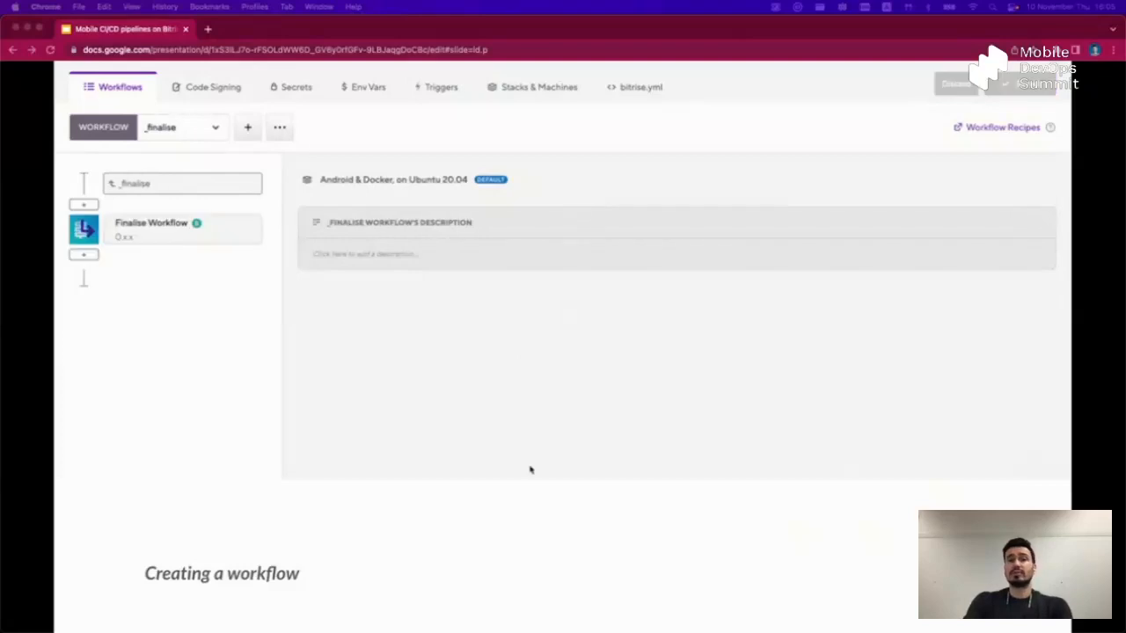
pyautogui.click(246, 126)
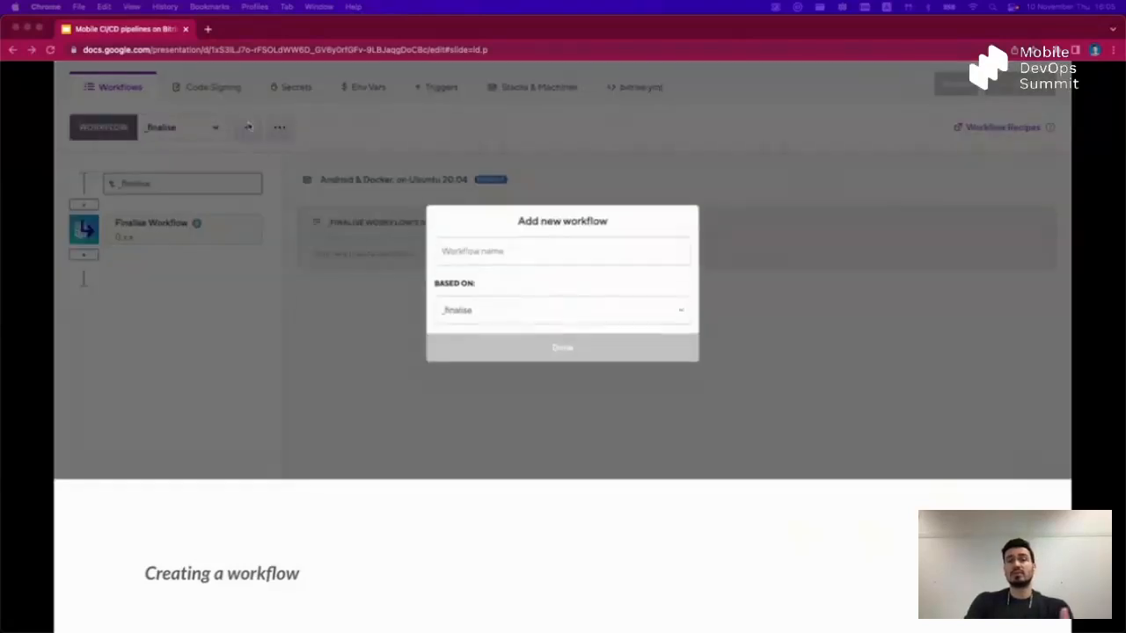
pyautogui.click(563, 309)
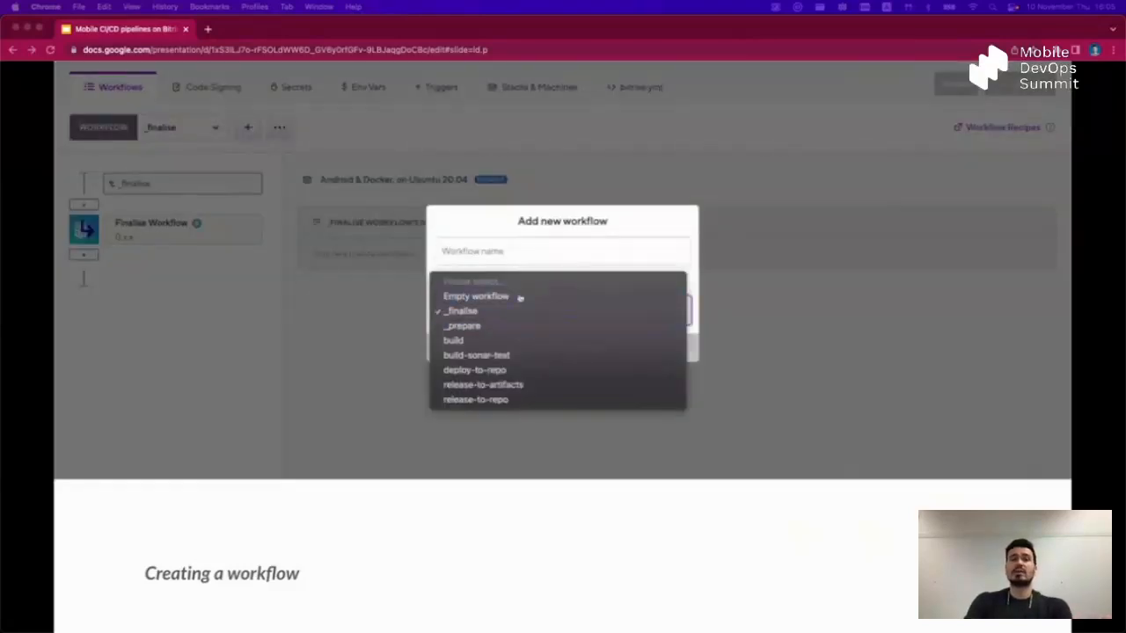
pyautogui.write('build-u')
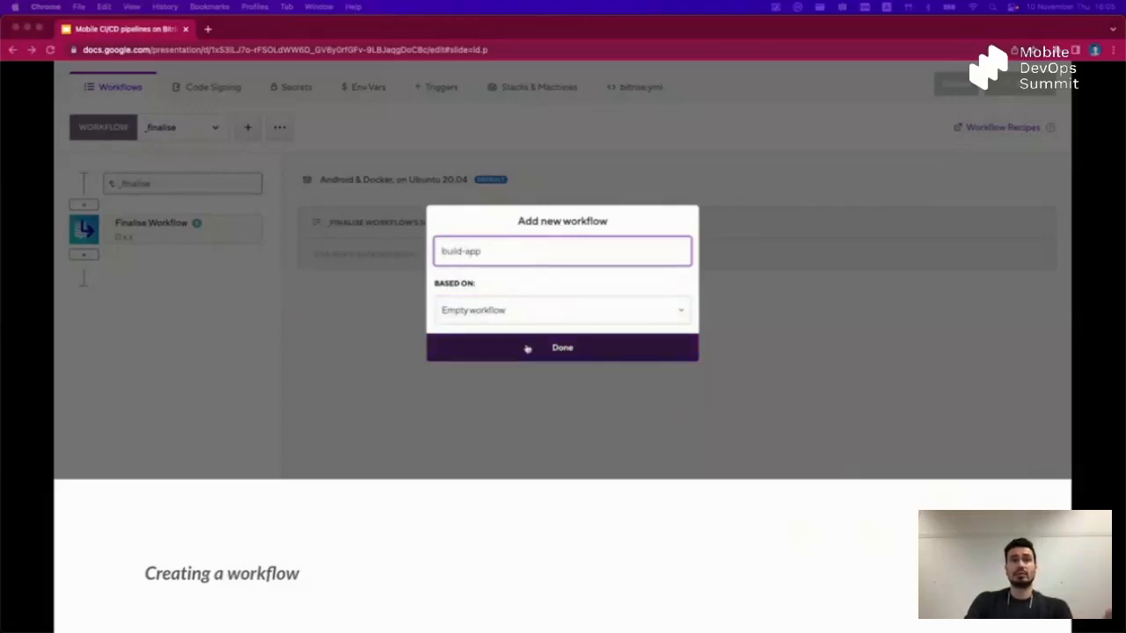
pyautogui.click(563, 346)
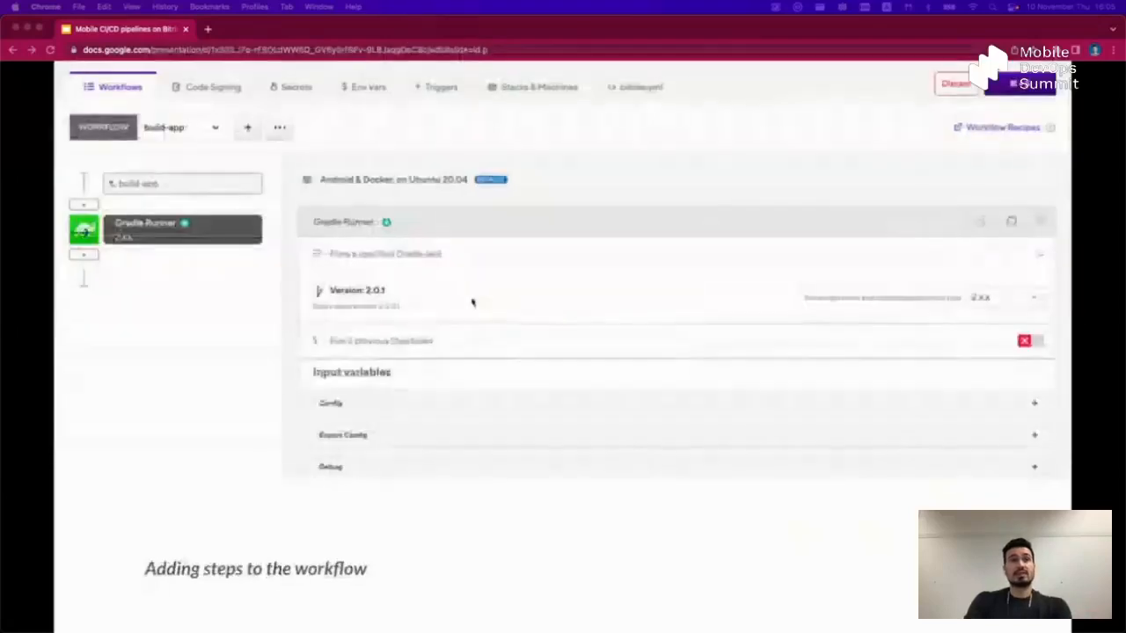
pyautogui.click(331, 403)
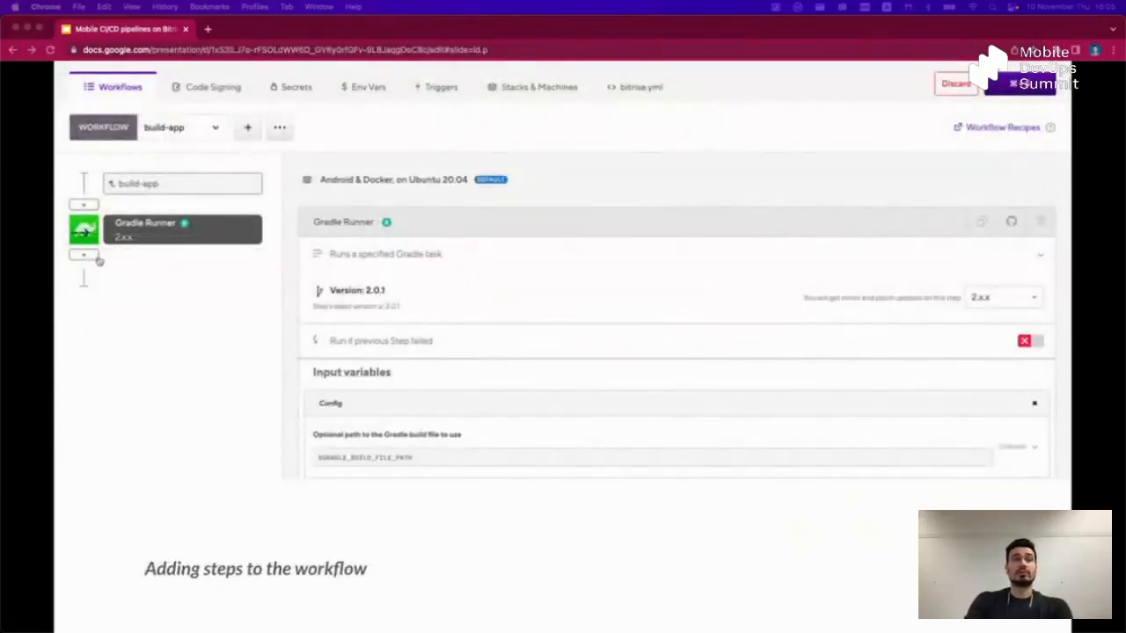
pyautogui.scroll(-3)
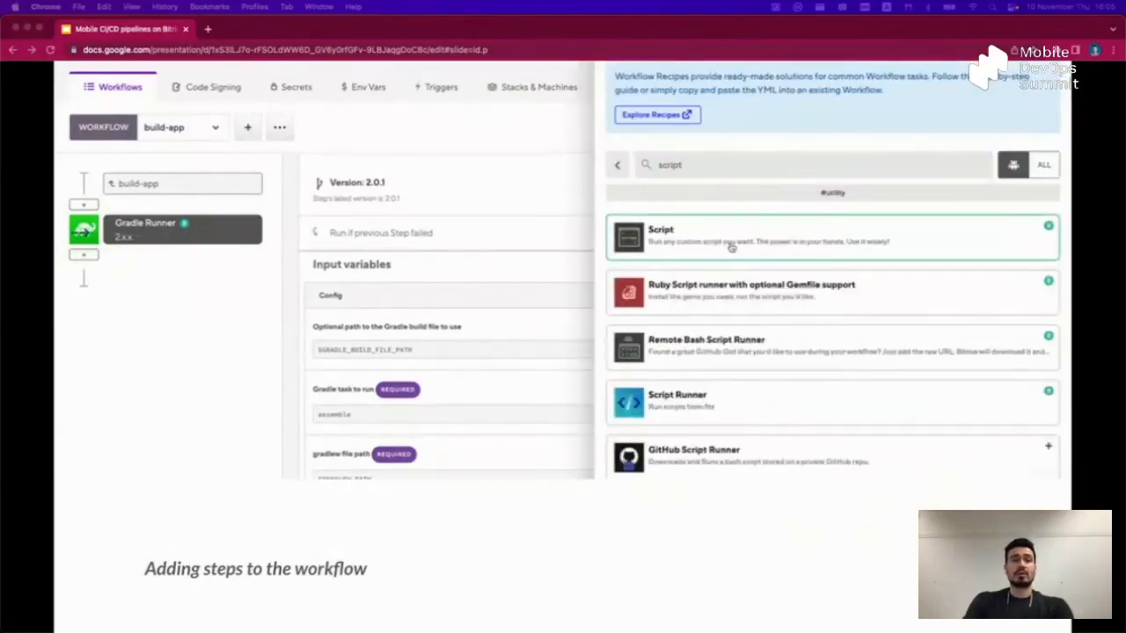
pyautogui.click(831, 237)
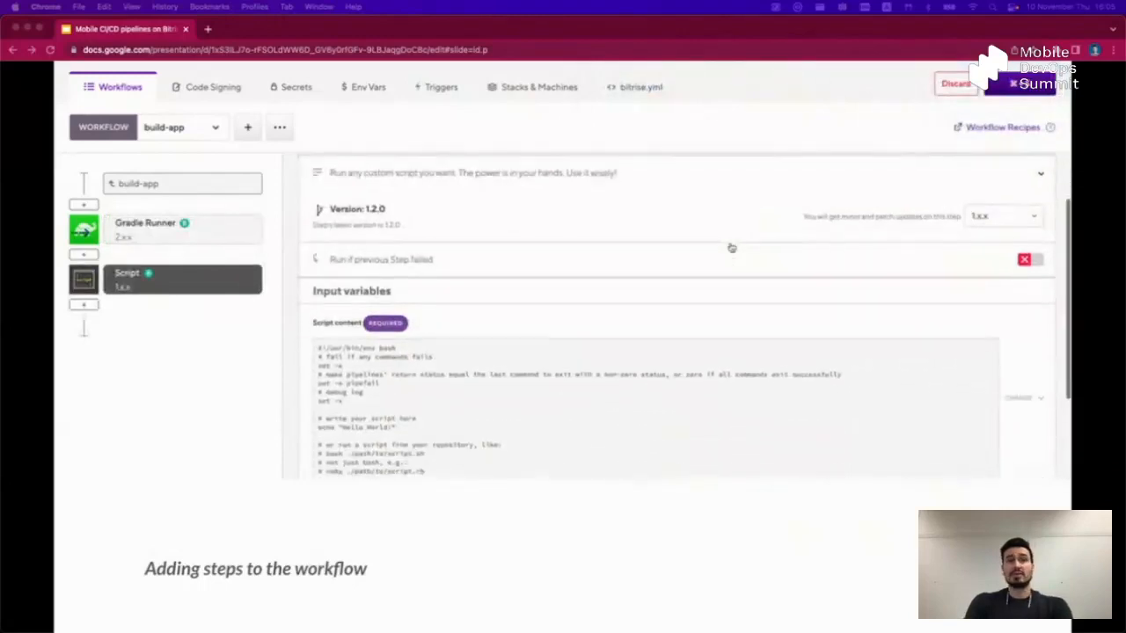
pyautogui.scroll(-3)
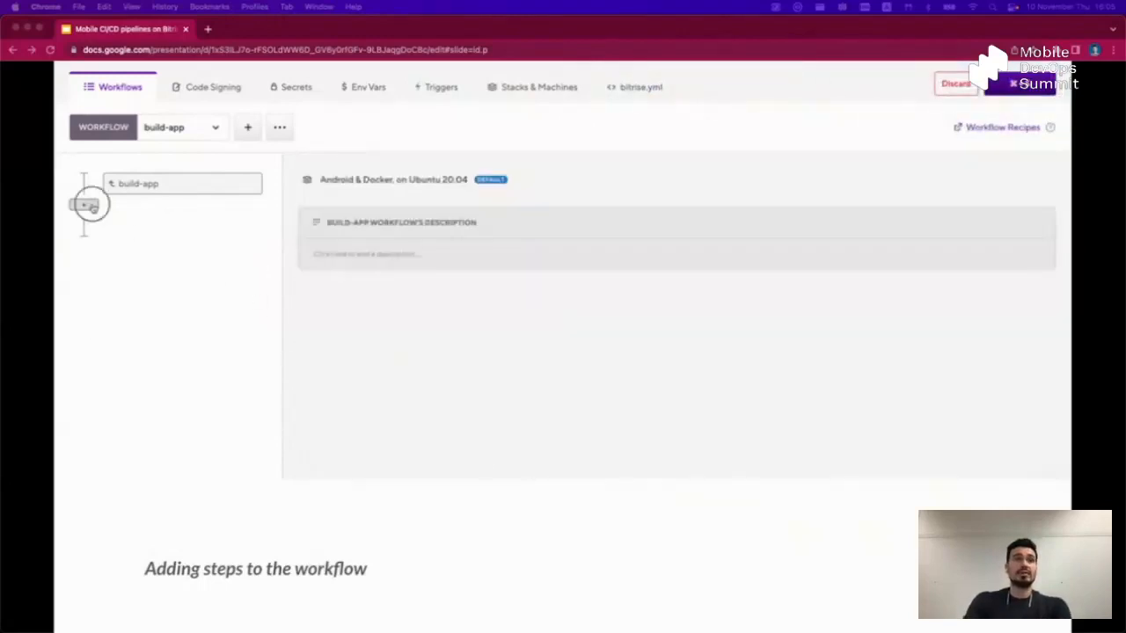
pyautogui.click(84, 204)
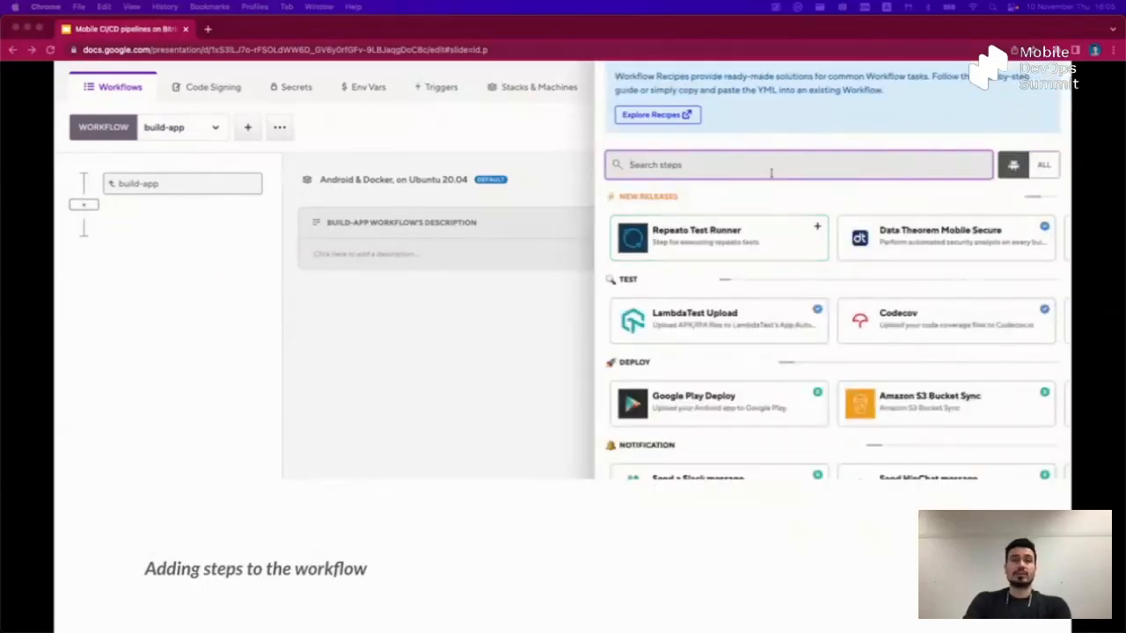
pyautogui.write('gradle')
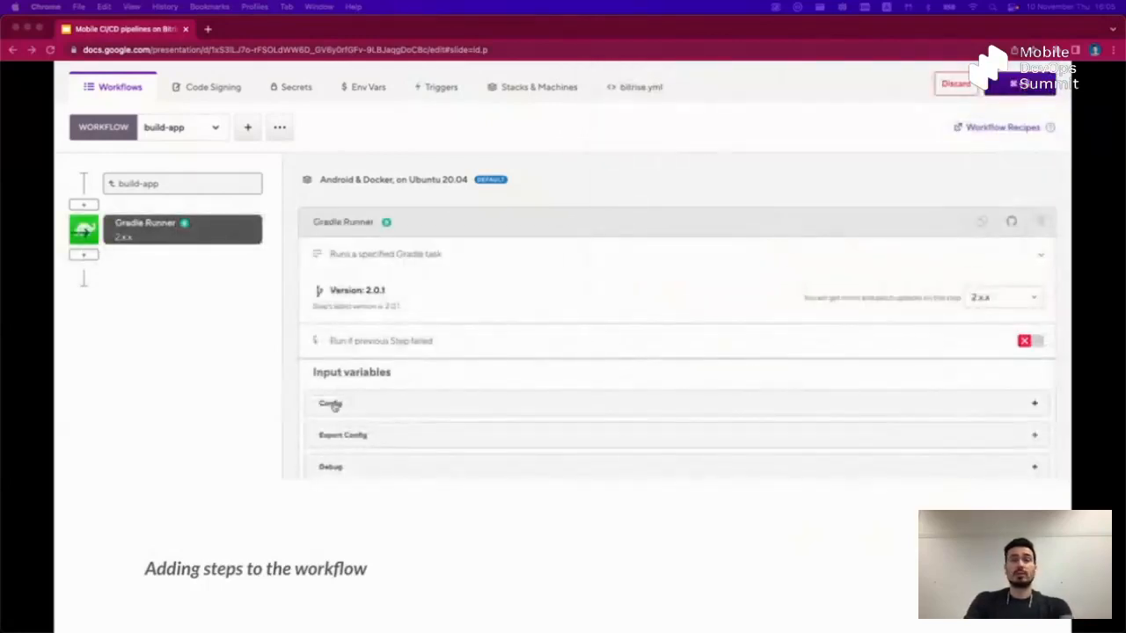
pyautogui.click(331, 403)
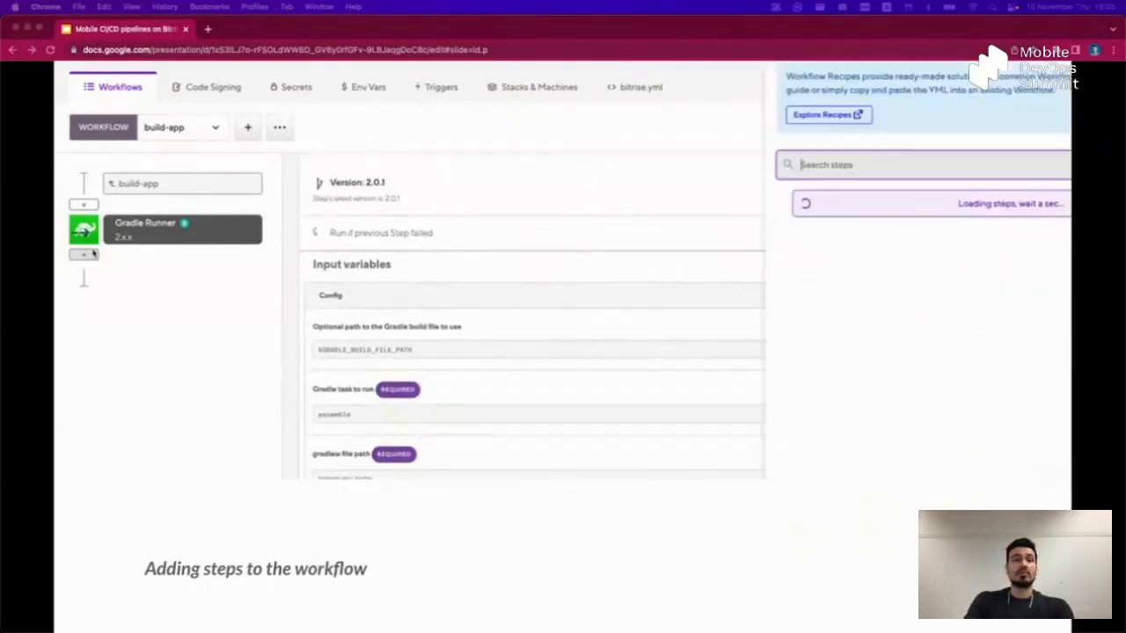
pyautogui.write('script')
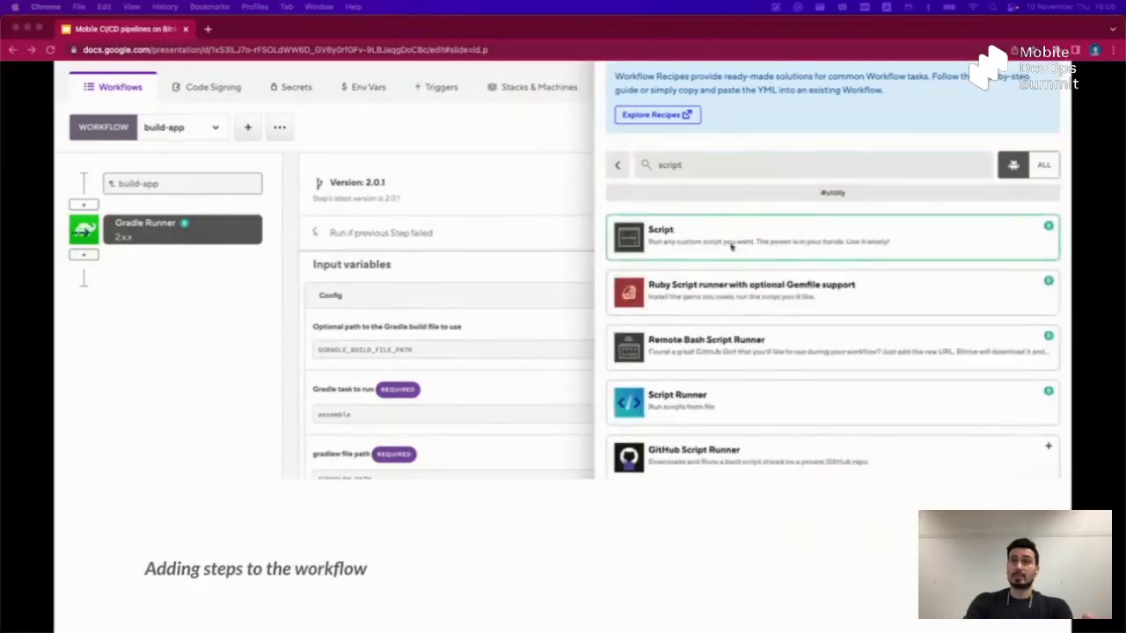
pyautogui.click(832, 236)
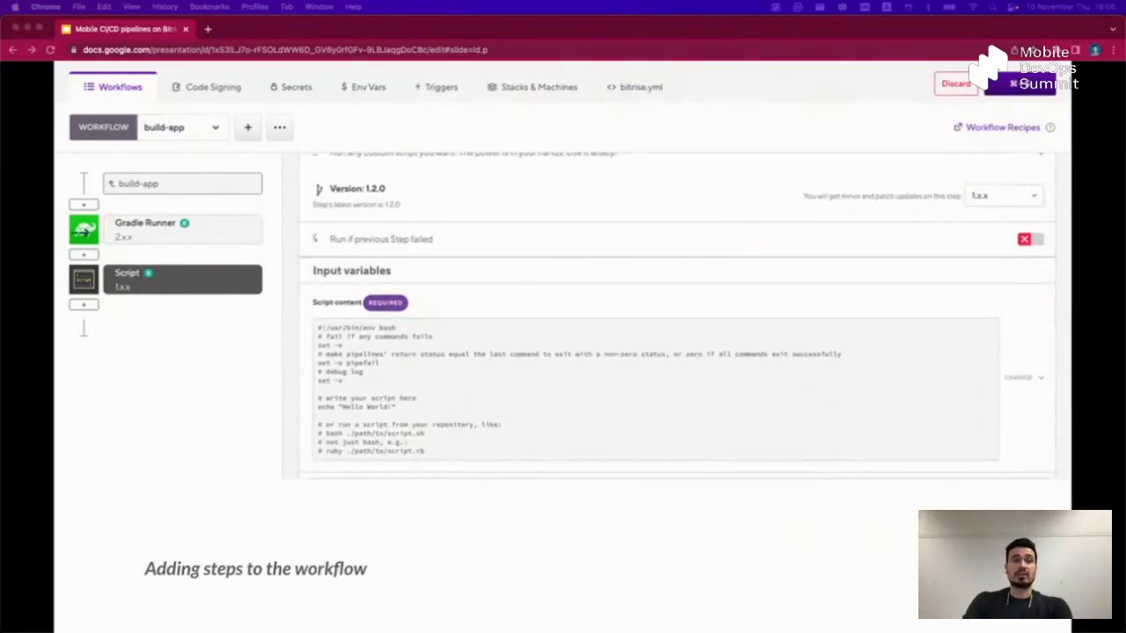
pyautogui.click(85, 204)
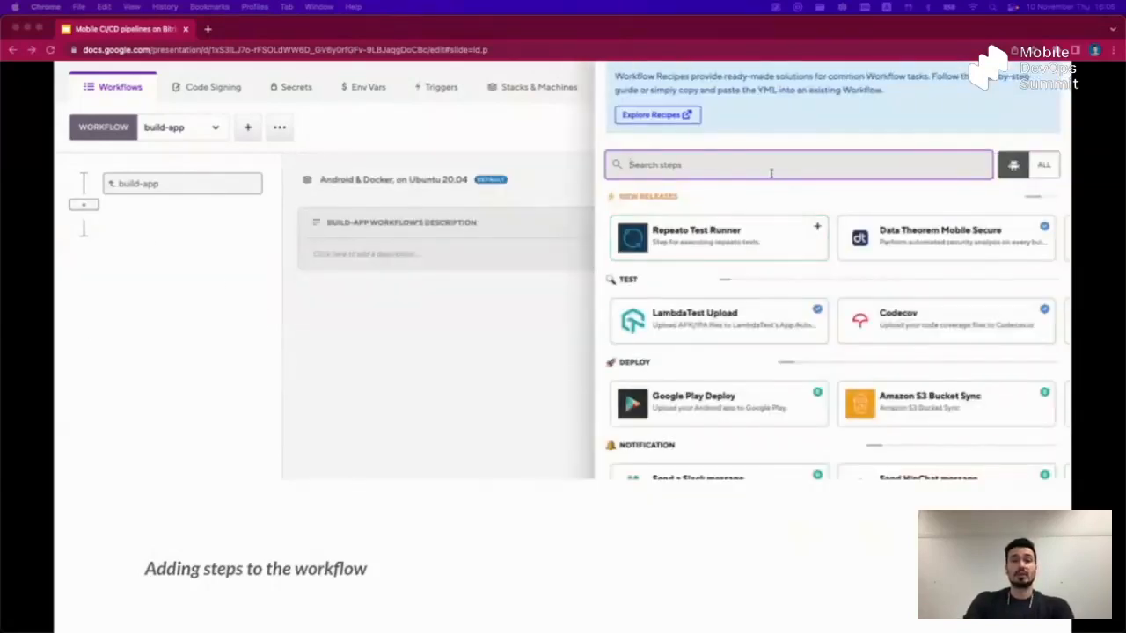
pyautogui.write('gra')
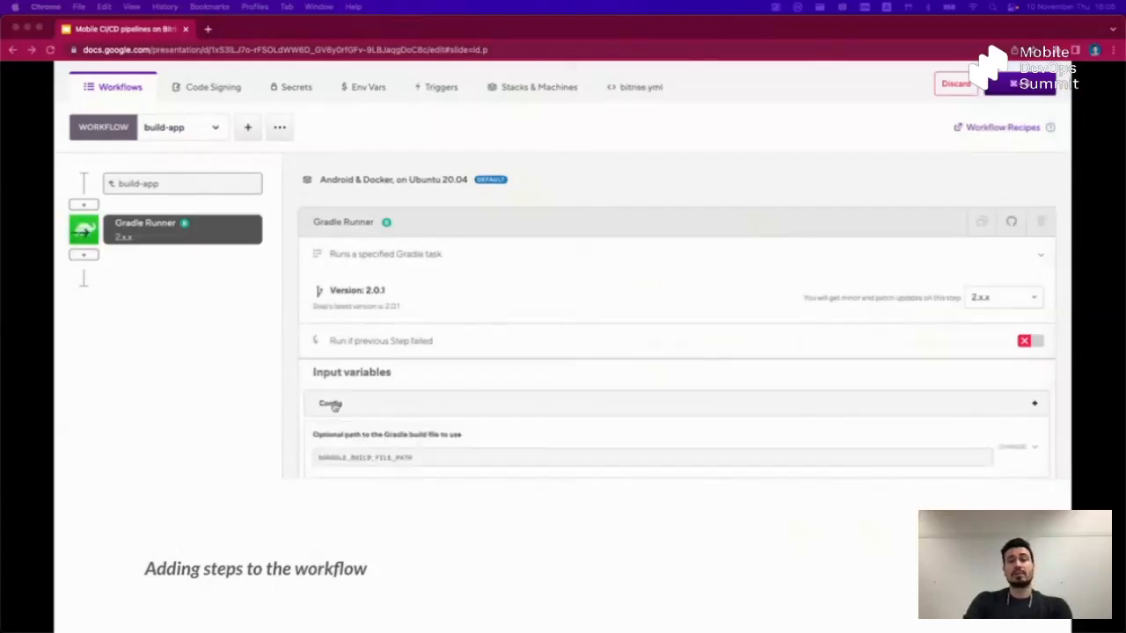
pyautogui.scroll(-3)
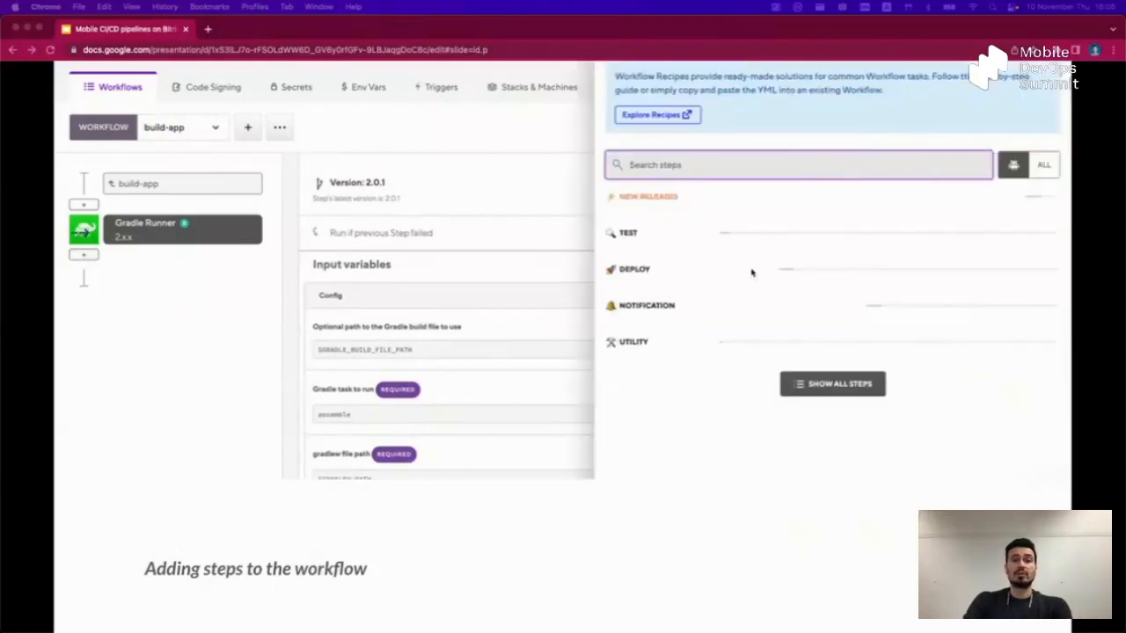
pyautogui.write('script')
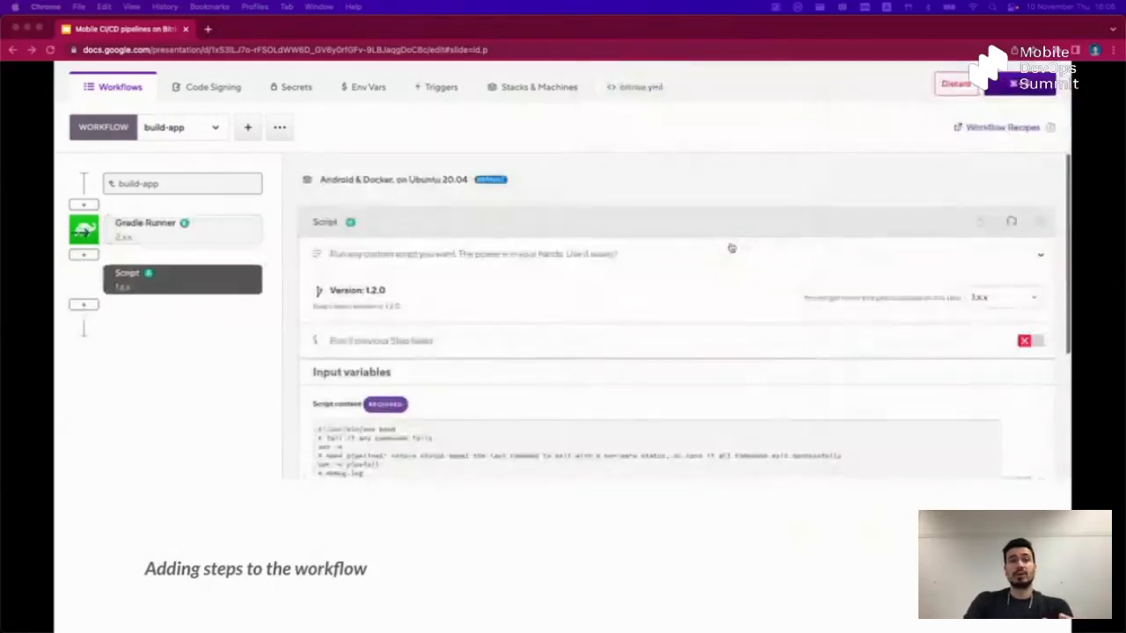
pyautogui.scroll(-3)
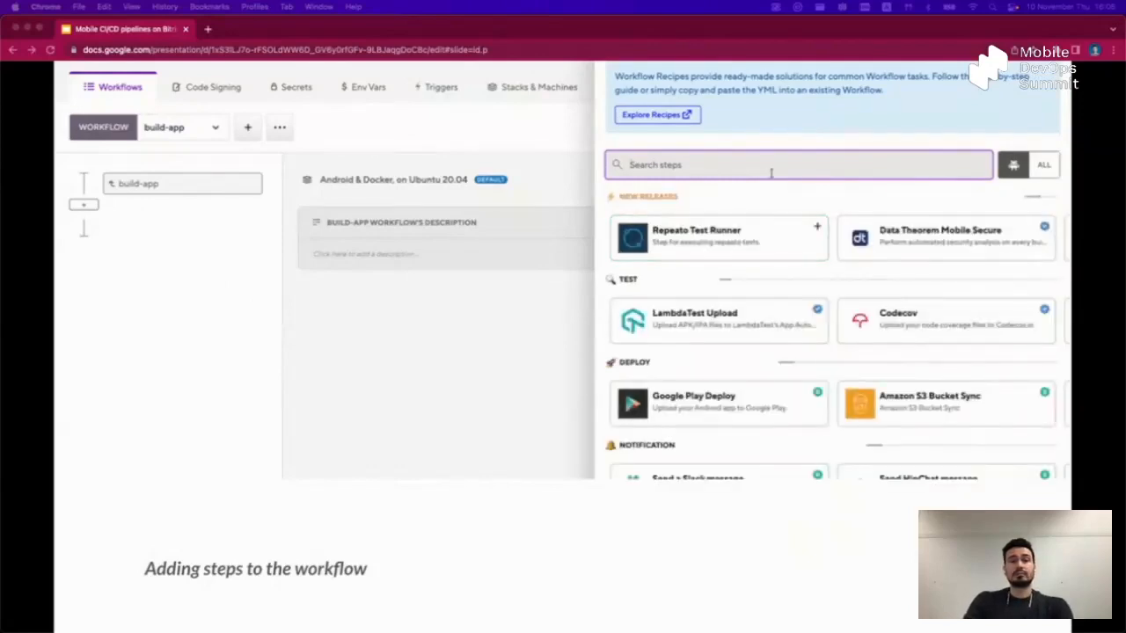
pyautogui.write('gradle')
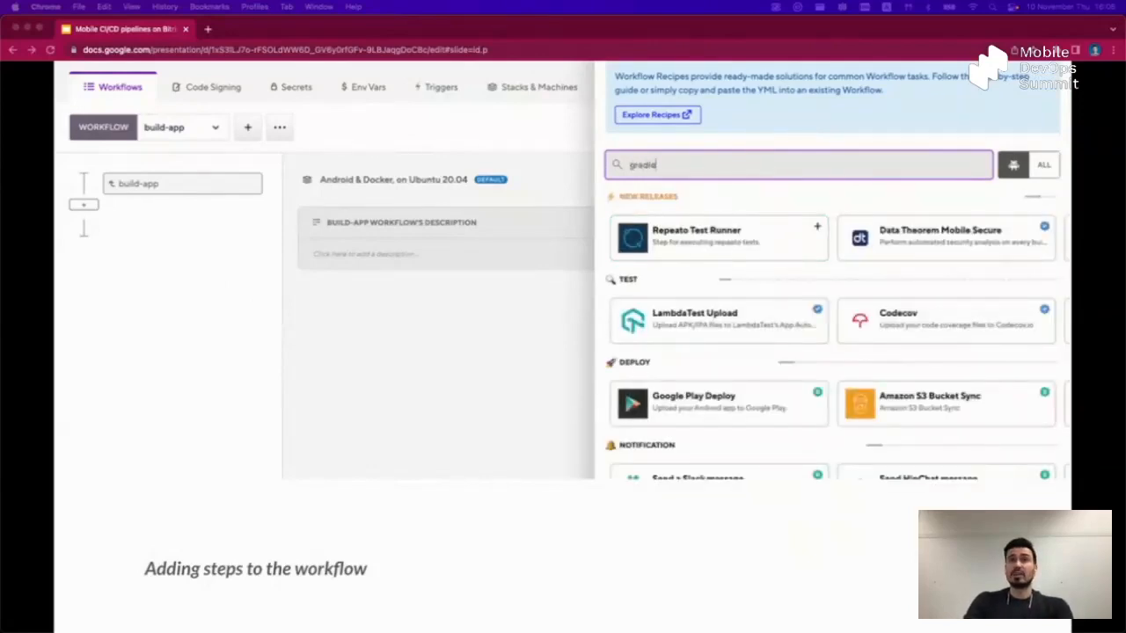
pyautogui.write('gradle')
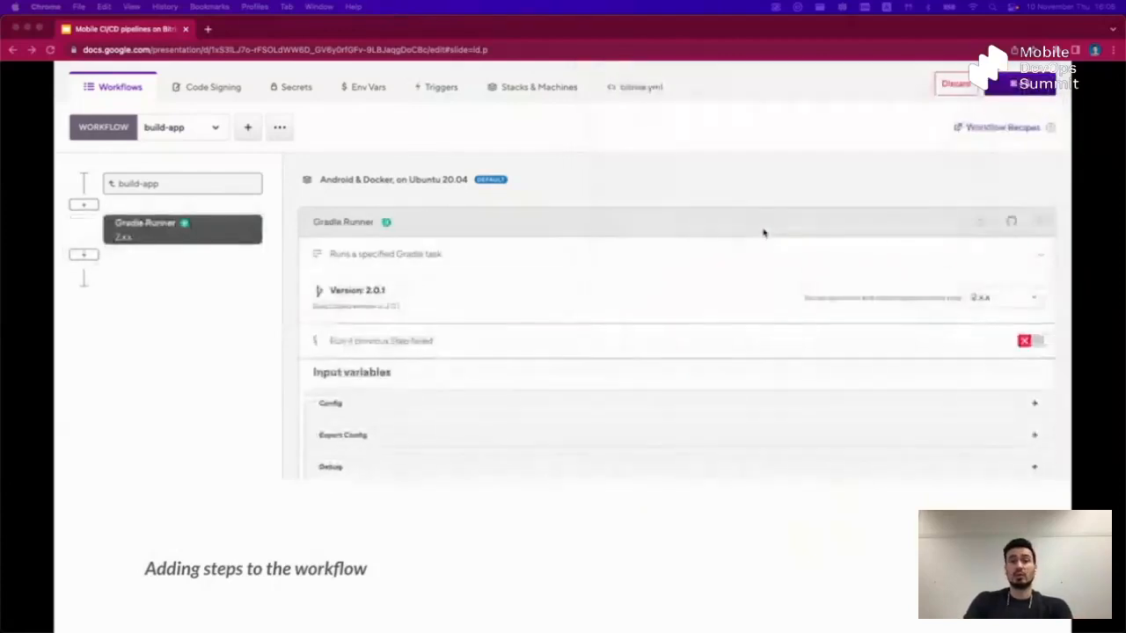
pyautogui.click(331, 402)
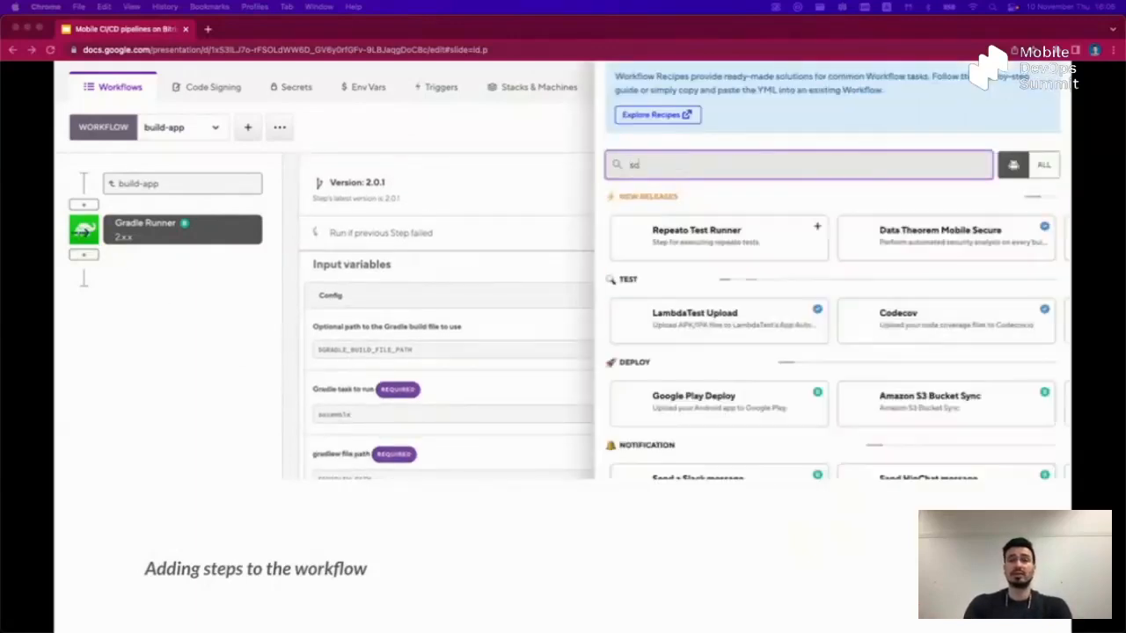
pyautogui.write('script')
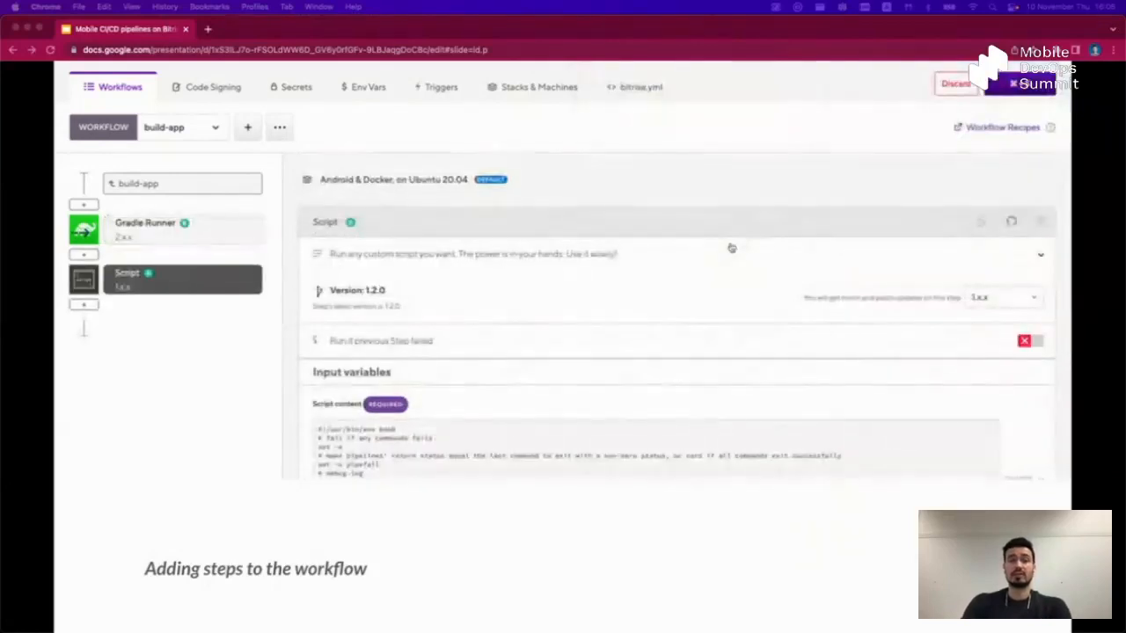
pyautogui.scroll(-3)
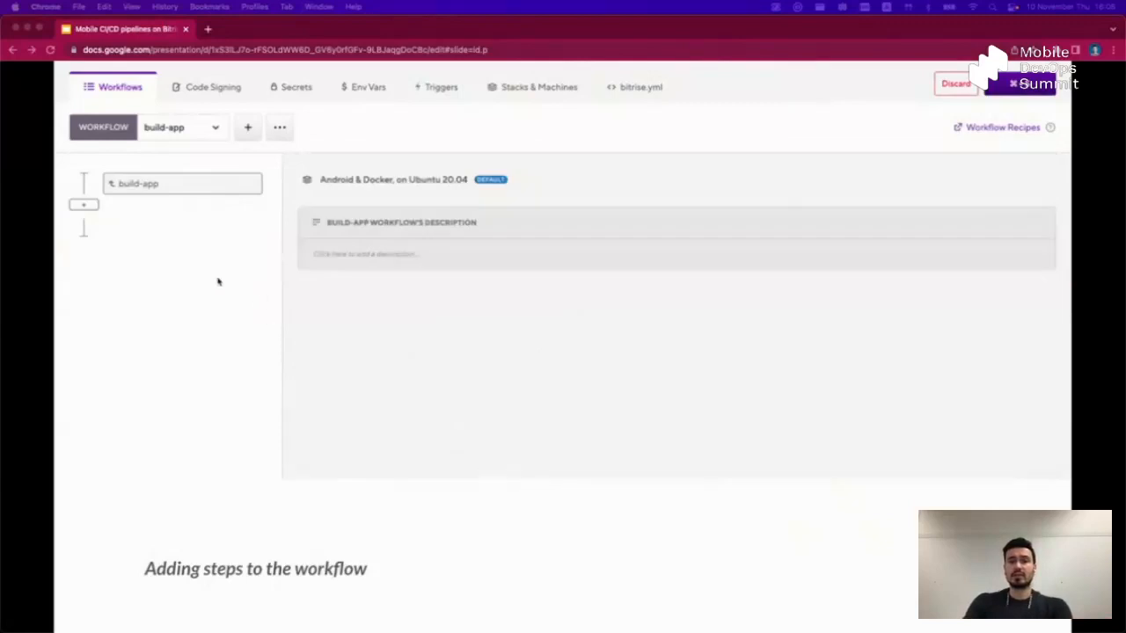
pyautogui.click(85, 204)
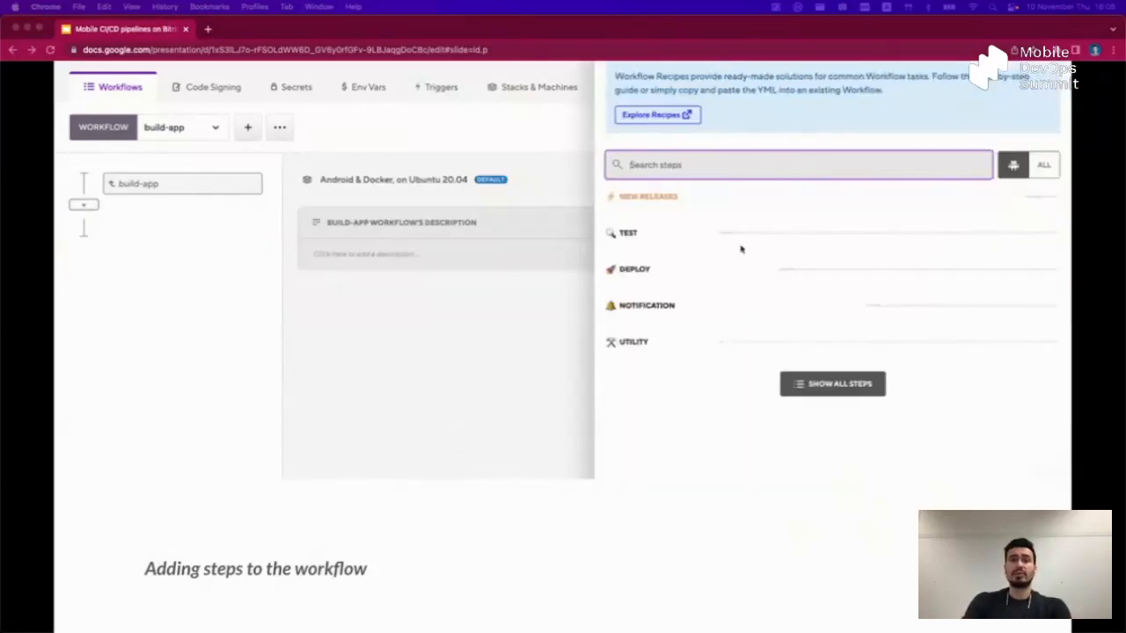
# Step: Advance to the Managing growth slide with the copy-of-a-copy film still
pyautogui.click(832, 384)
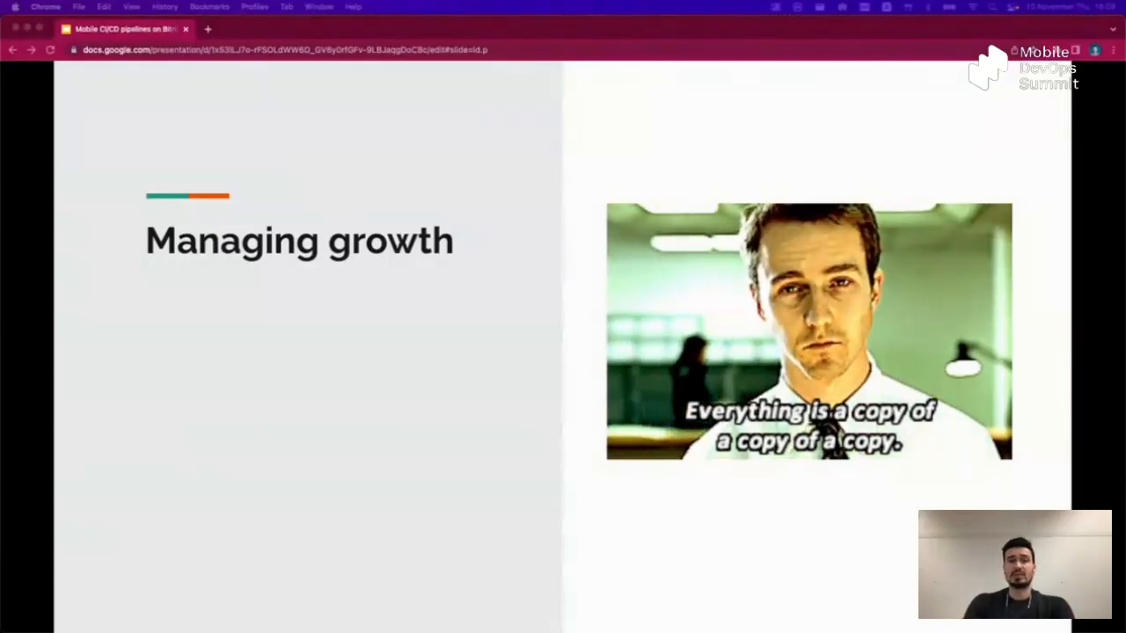
# Step: Advance to the Pipeline duplication slide with the two copied workflow YAML files
pyautogui.press('Right')
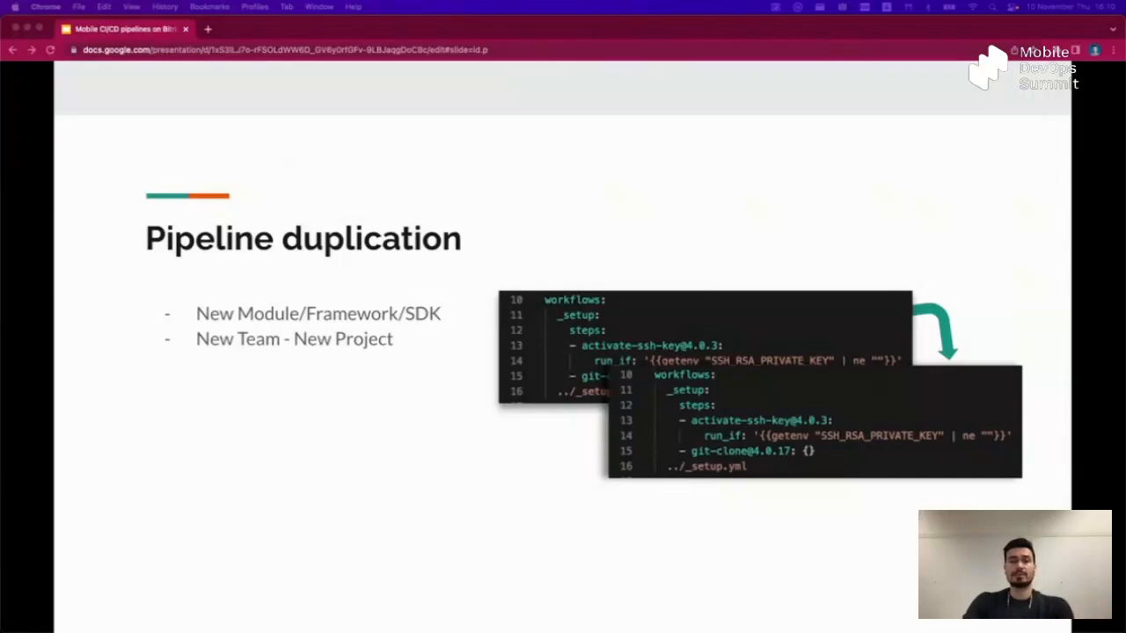
# Step: Advance to the Sharing the workflows slide linking YAML copies to one Git file
pyautogui.press('right')
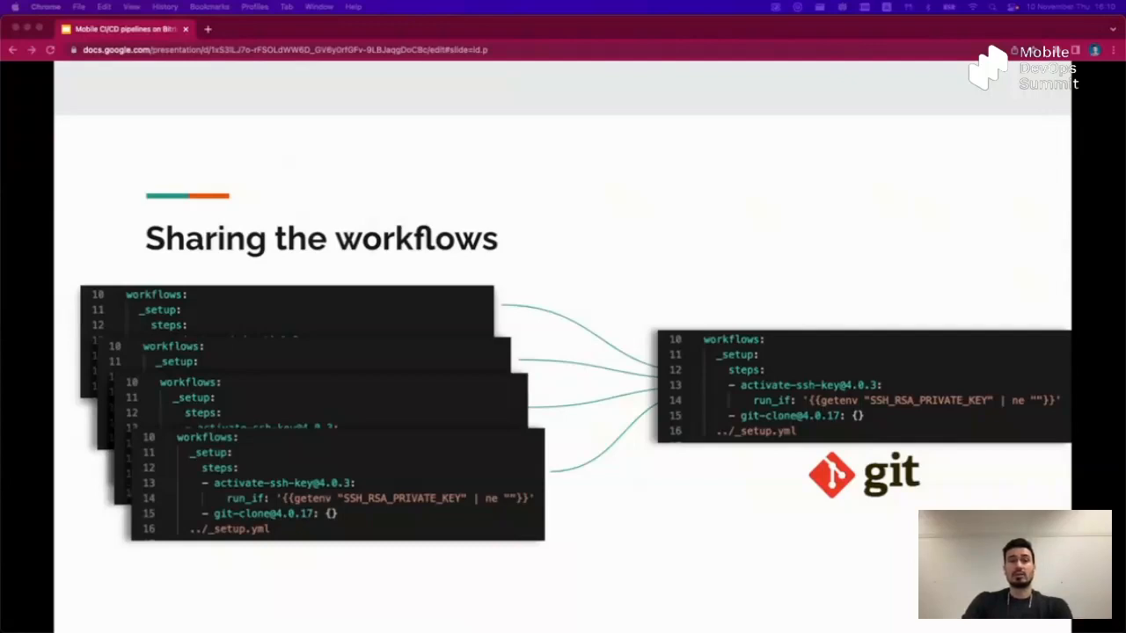
# Step: Advance to the How to reach remote workflows? slide showing the step library demo
pyautogui.press('right')
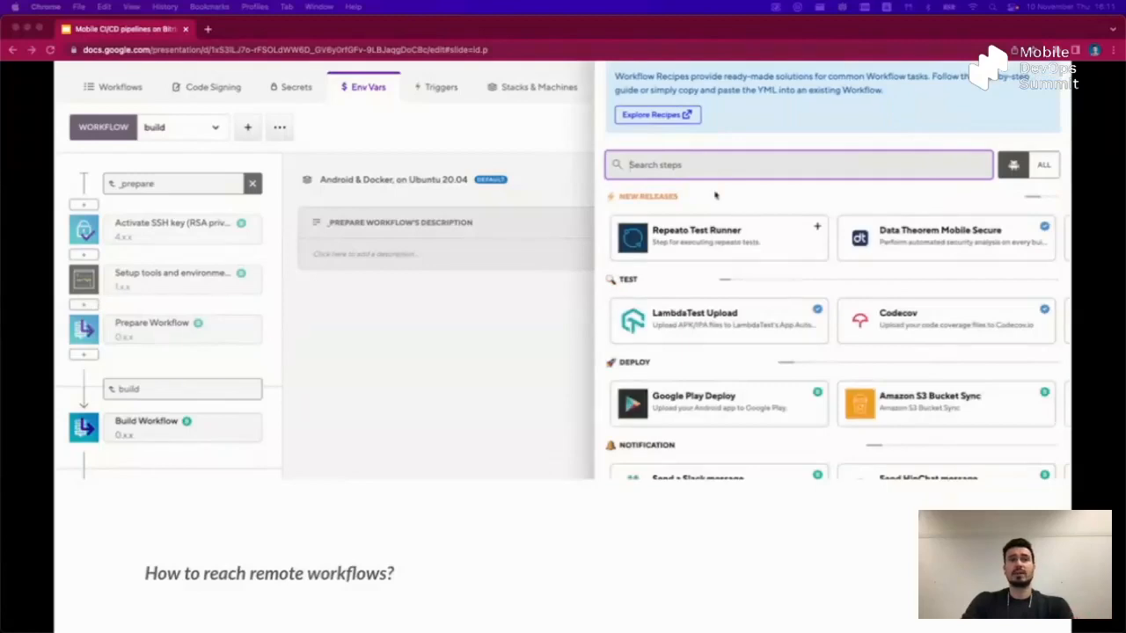
# Step: Search the step library for 'script' and scroll to the slide on running a cloned remote workflow
pyautogui.write('script')
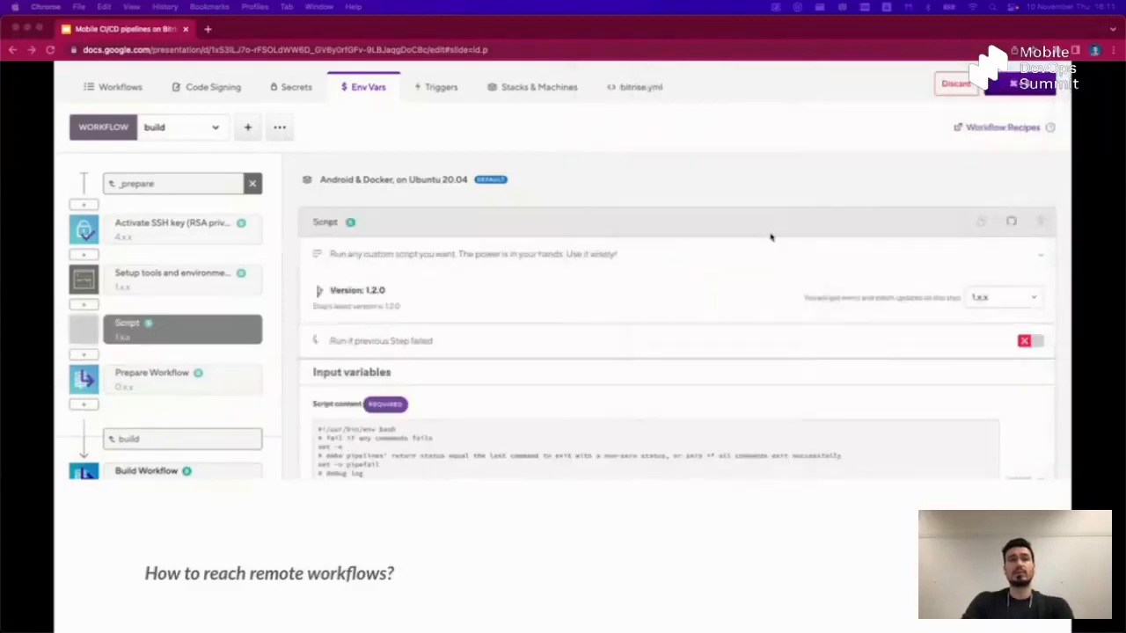
pyautogui.scroll(-3)
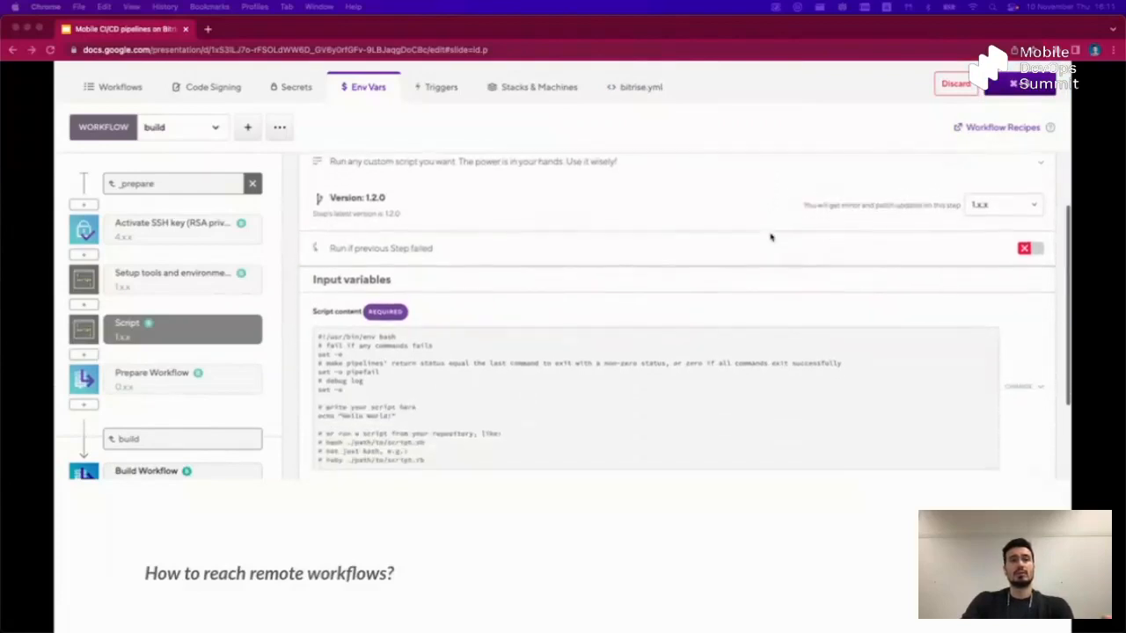
pyautogui.scroll(-3)
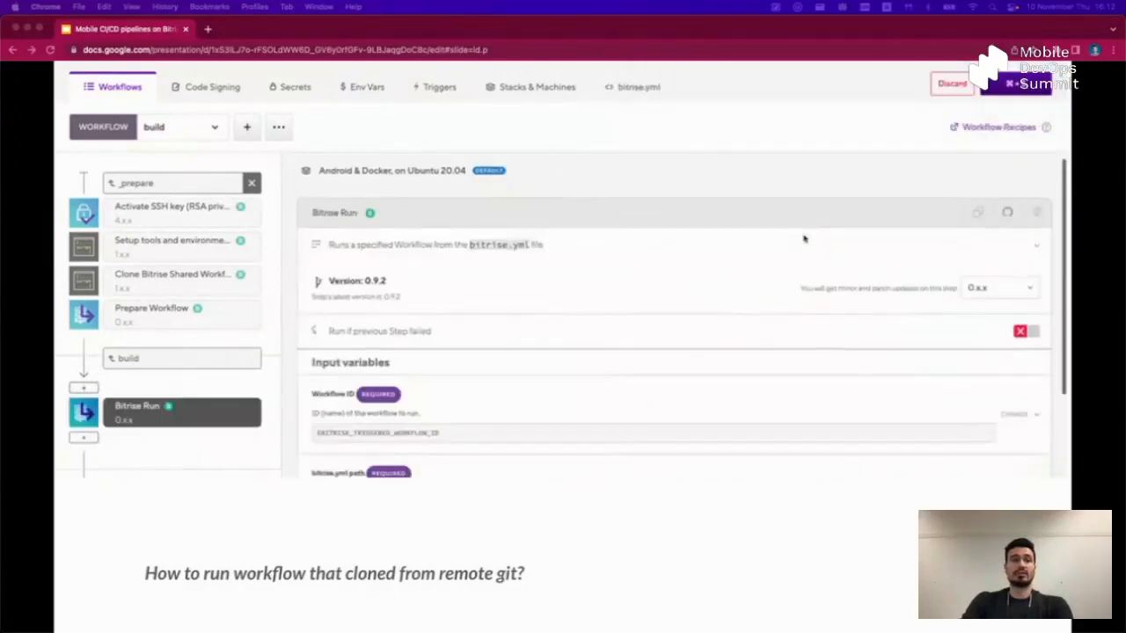
pyautogui.scroll(-3)
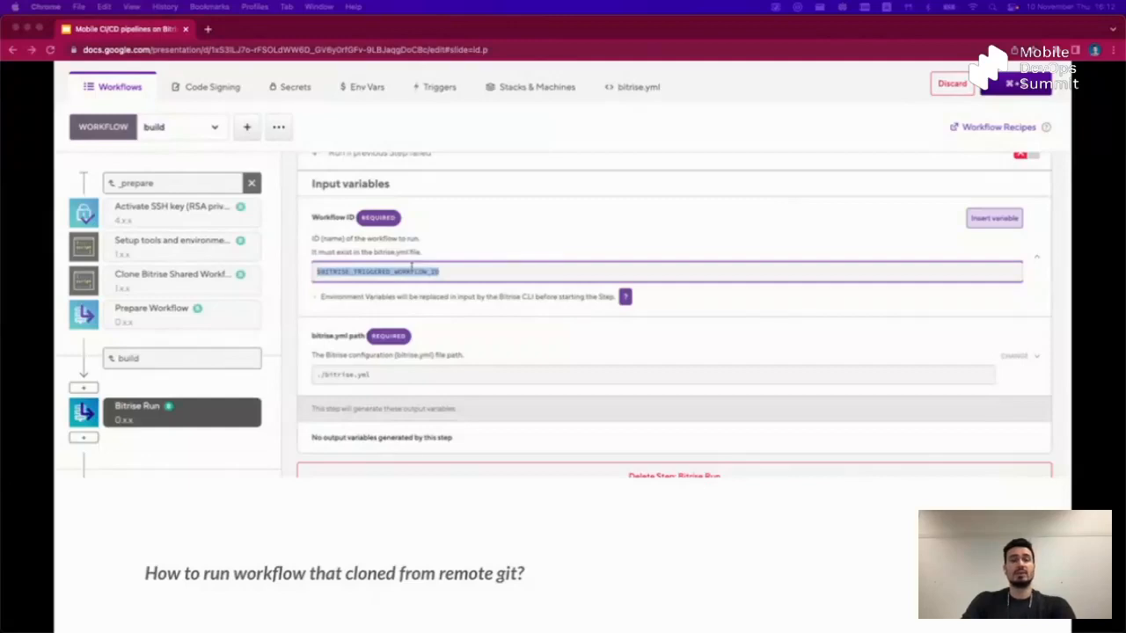
pyautogui.write('build')
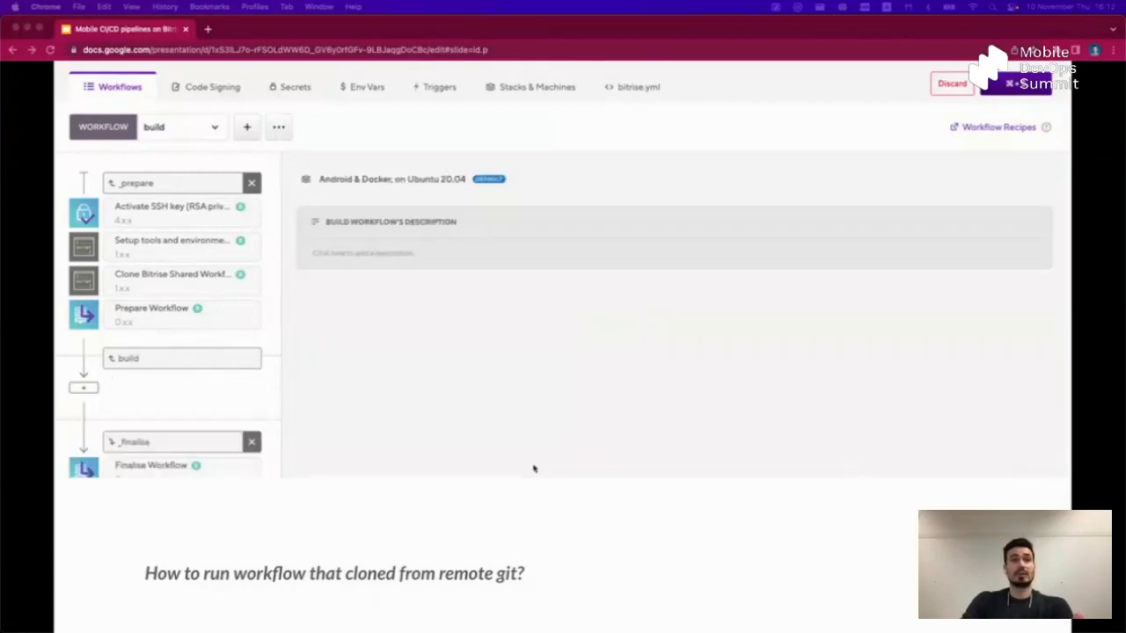
pyautogui.click(82, 388)
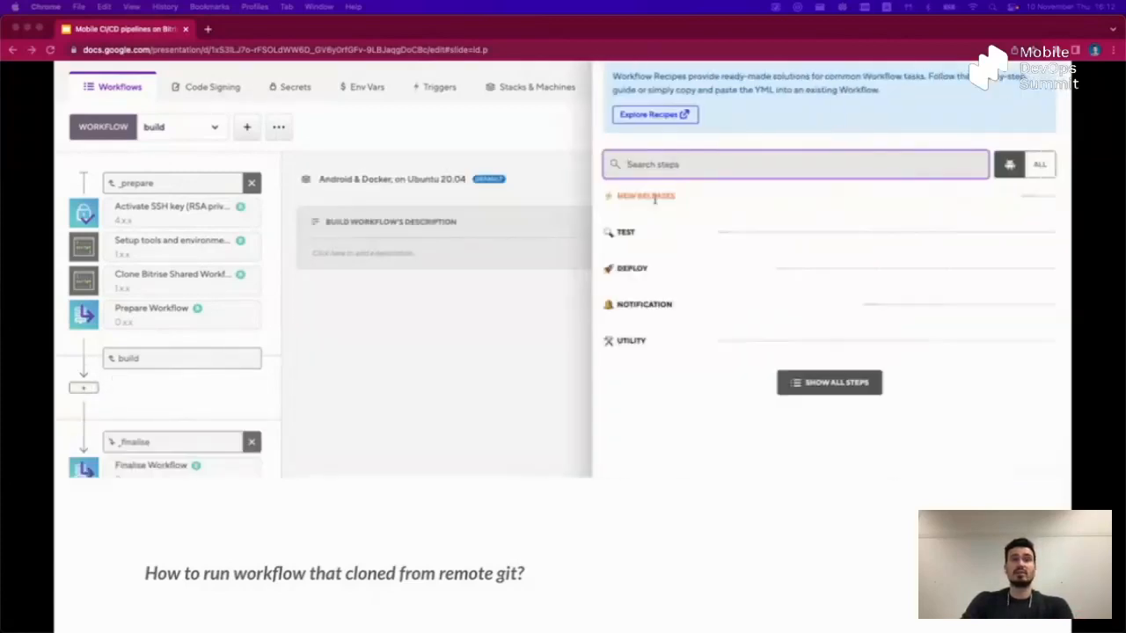
pyautogui.write('run')
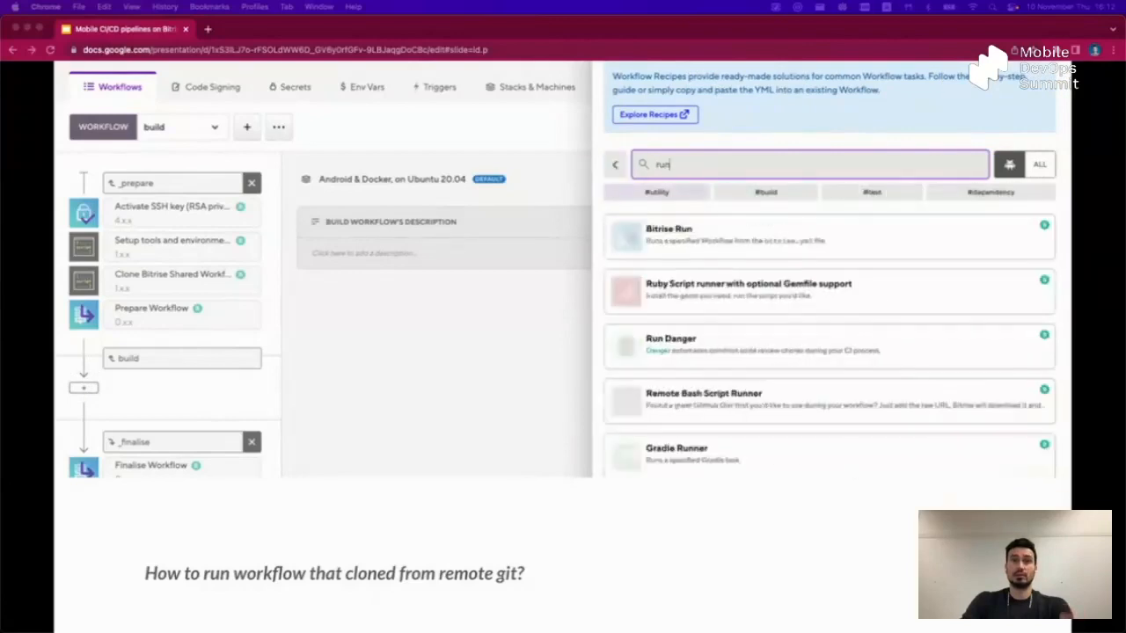
pyautogui.click(1044, 225)
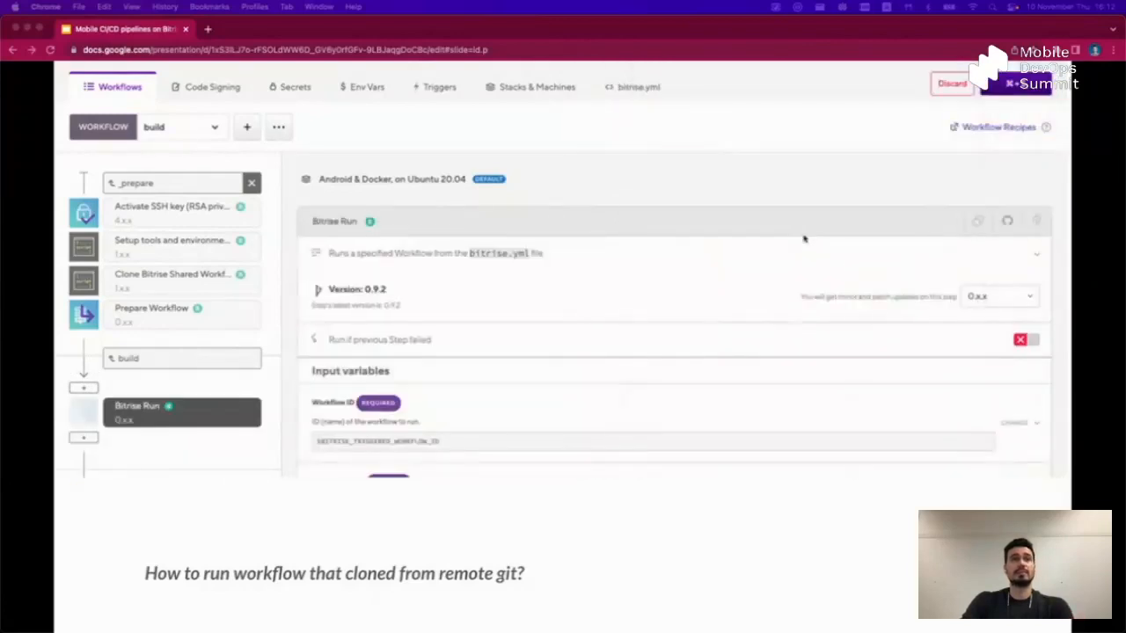
pyautogui.scroll(-3)
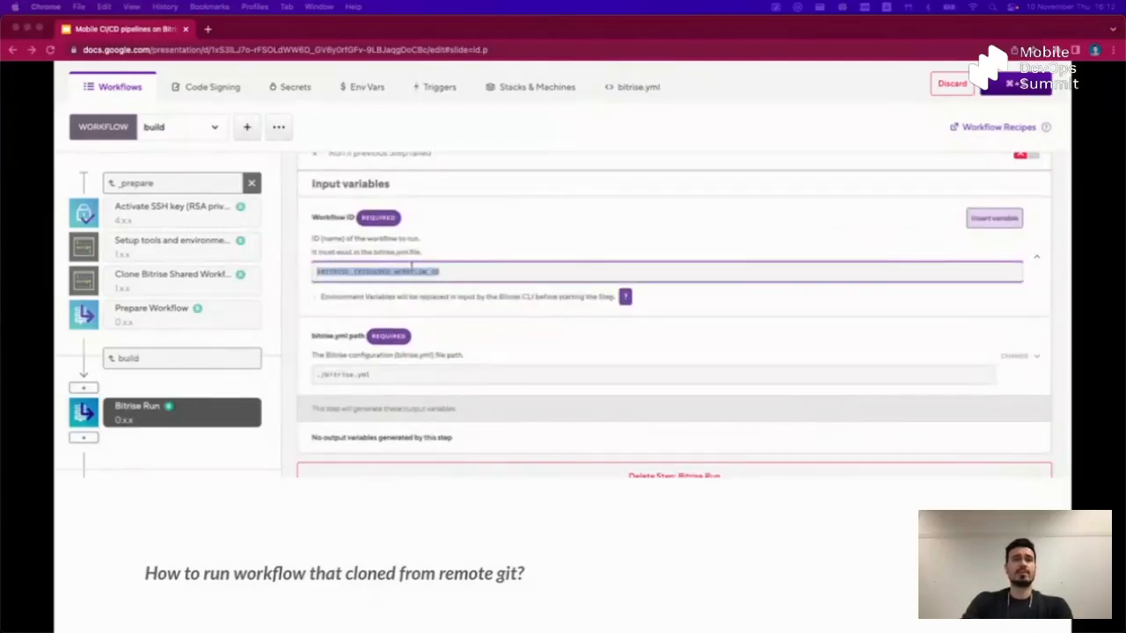
pyautogui.write('build')
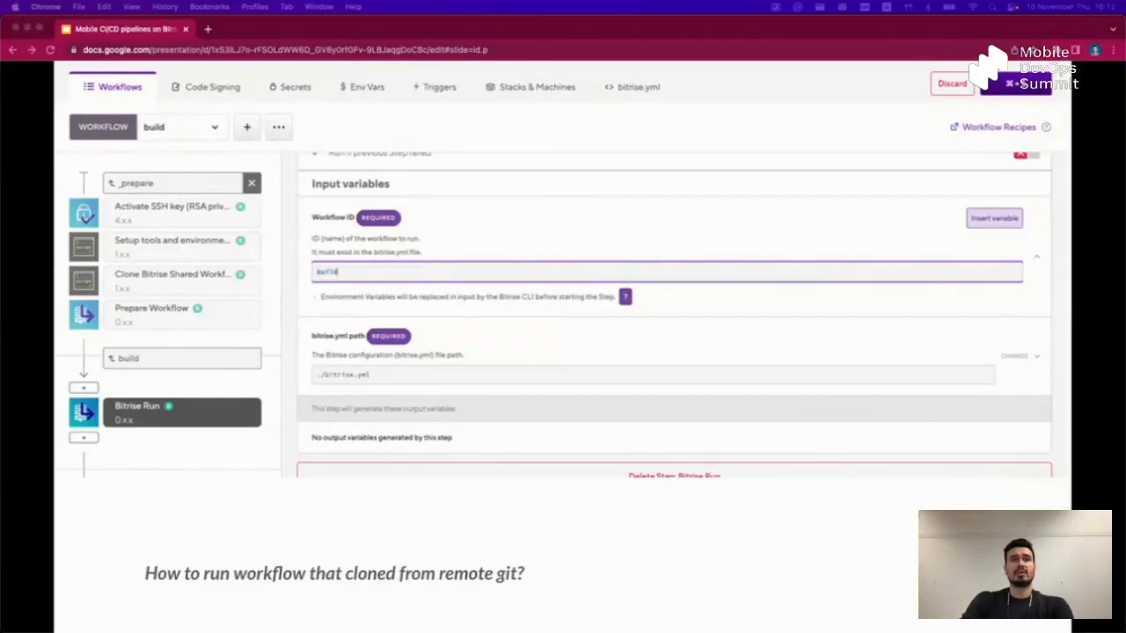
pyautogui.click(338, 378)
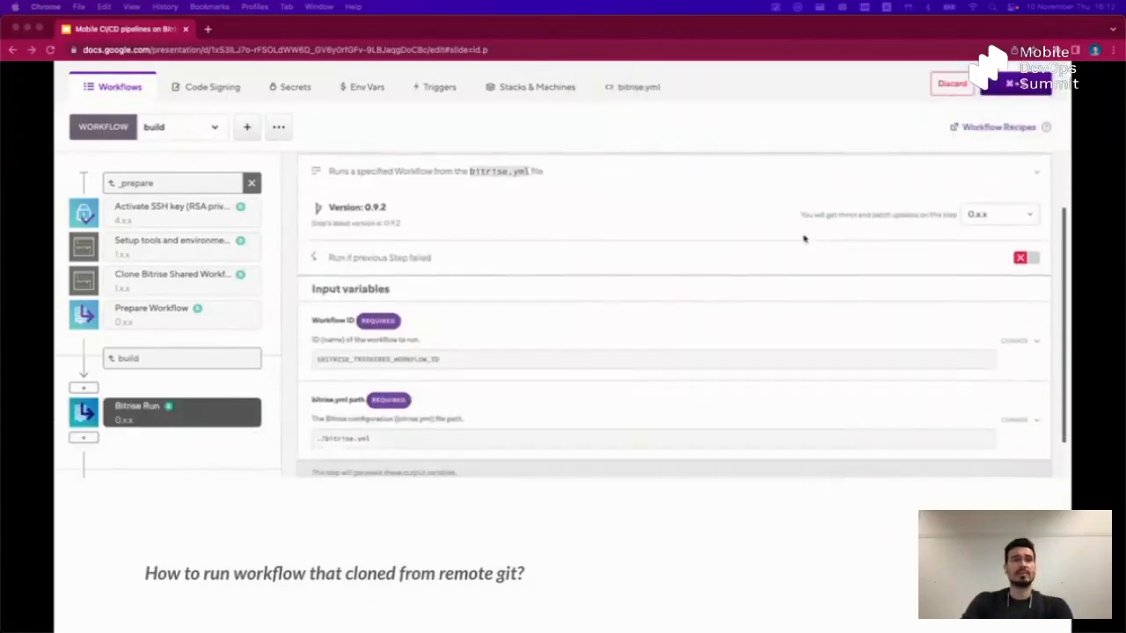
pyautogui.scroll(-3)
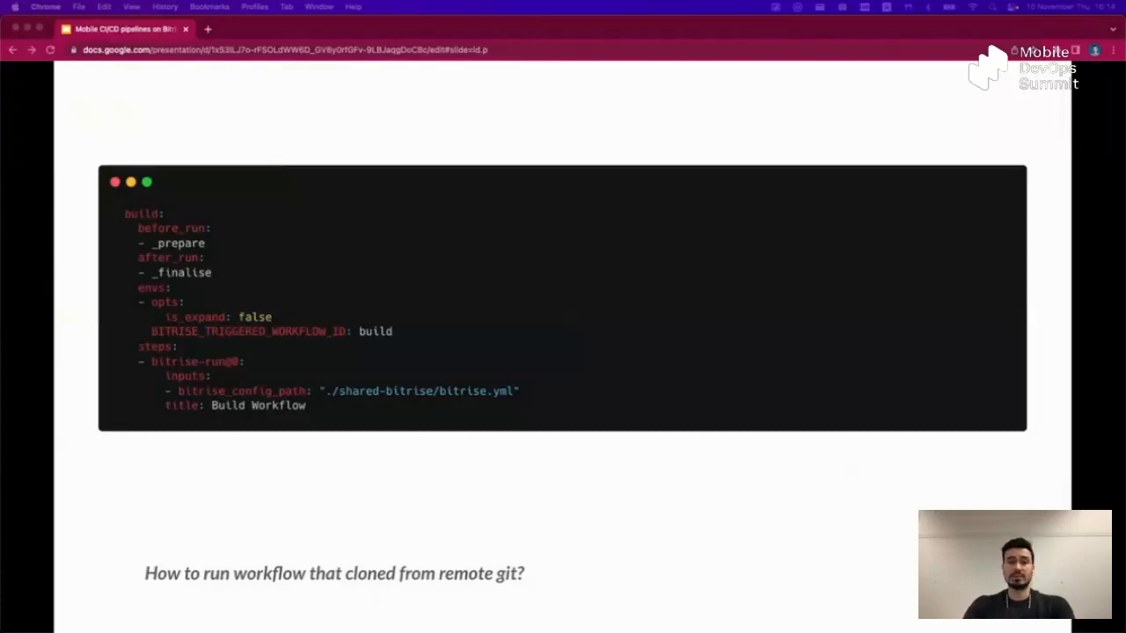
# Step: Advance through the Register the App script slide to the Set SSH Keys slide
pyautogui.press('right')
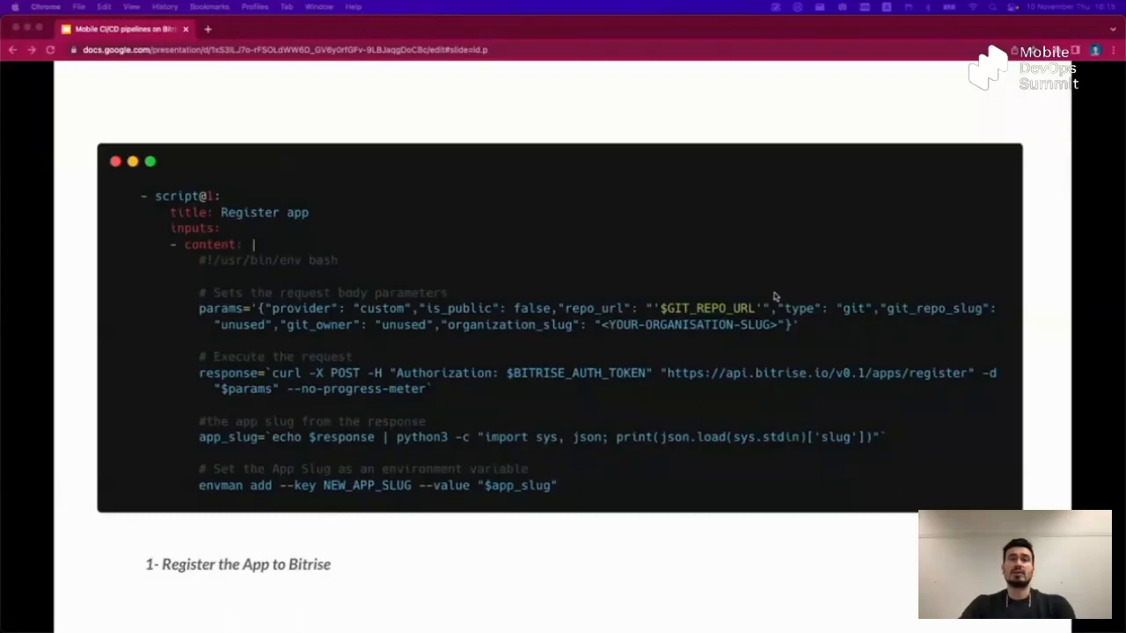
pyautogui.moveTo(738, 356)
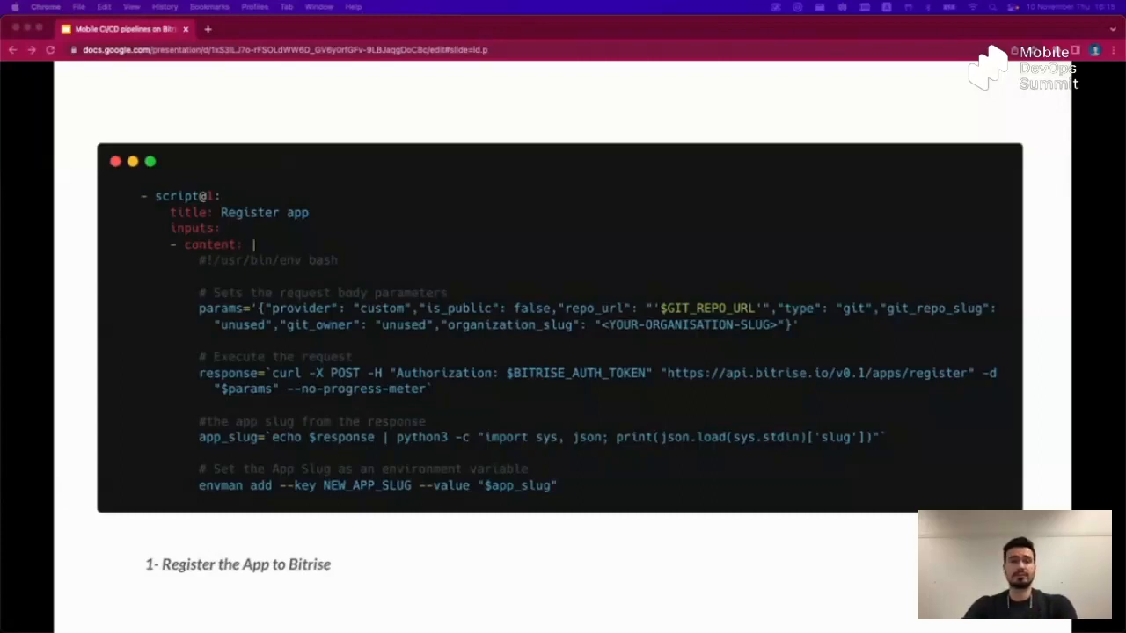
pyautogui.press('right')
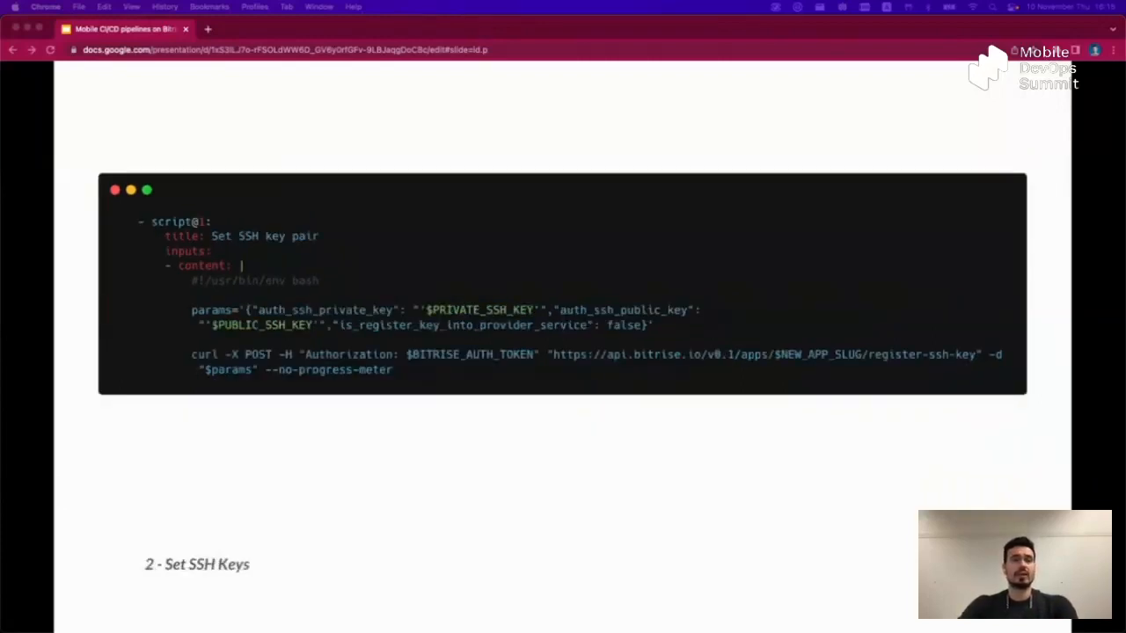